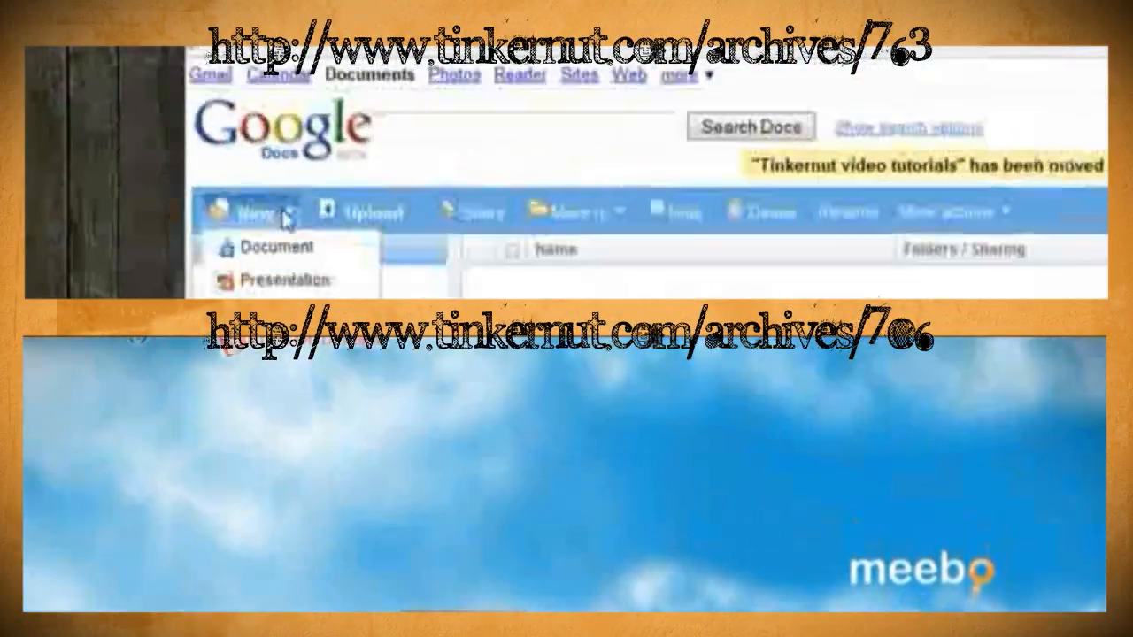
- Dismiss the beta testing warning to reveal the desktop with Firefox, Excel and PowerPoint shortcuts
click(284, 247)
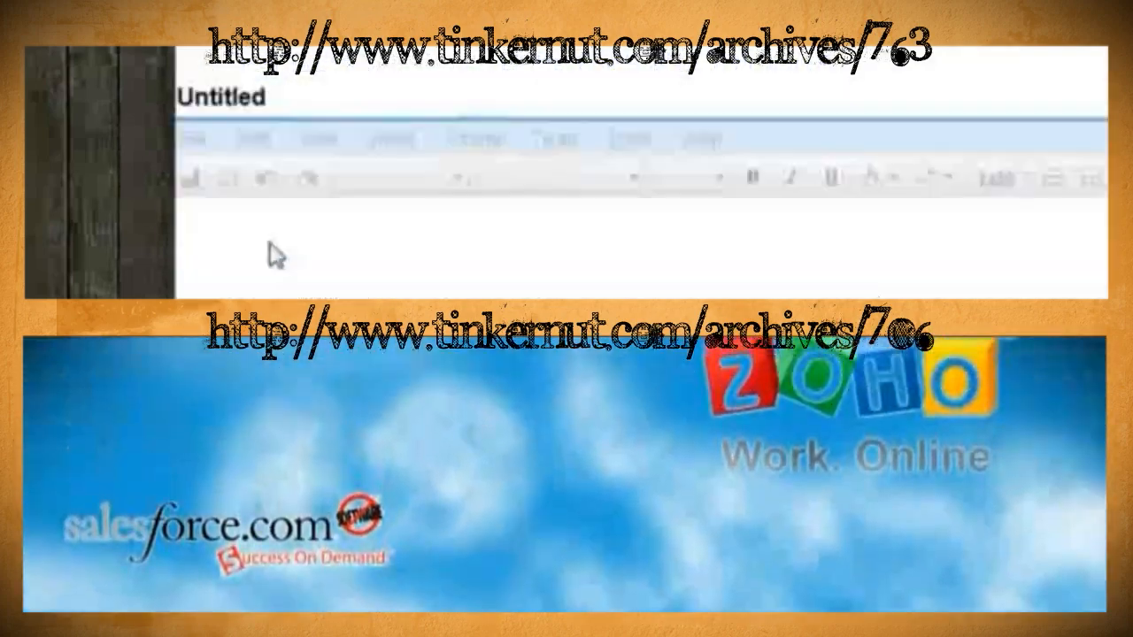
click(74, 120)
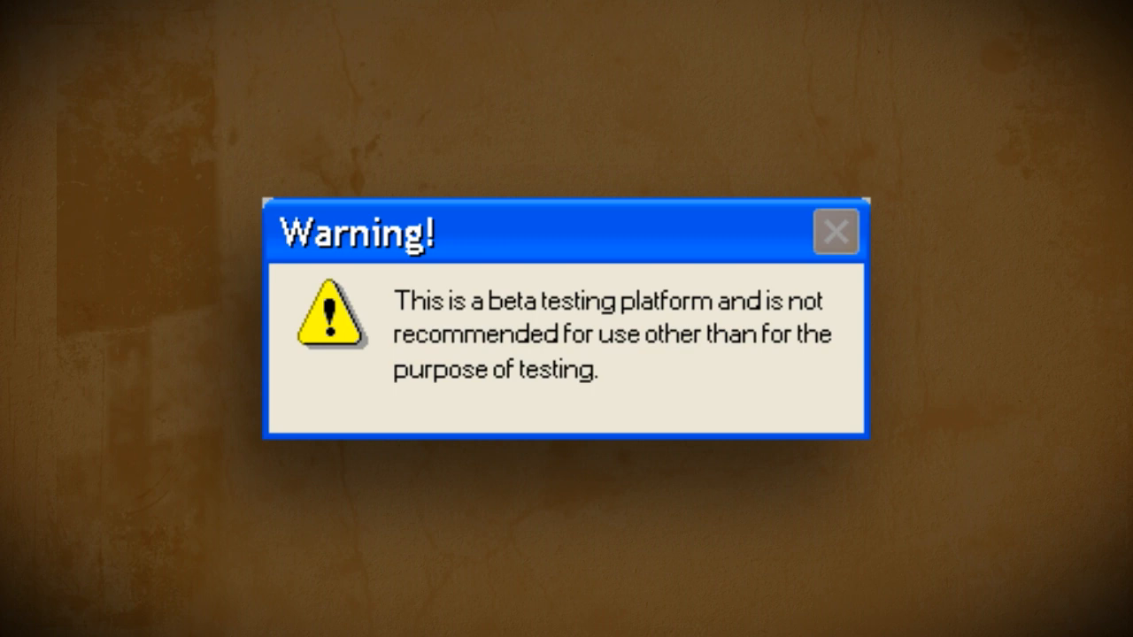
click(836, 231)
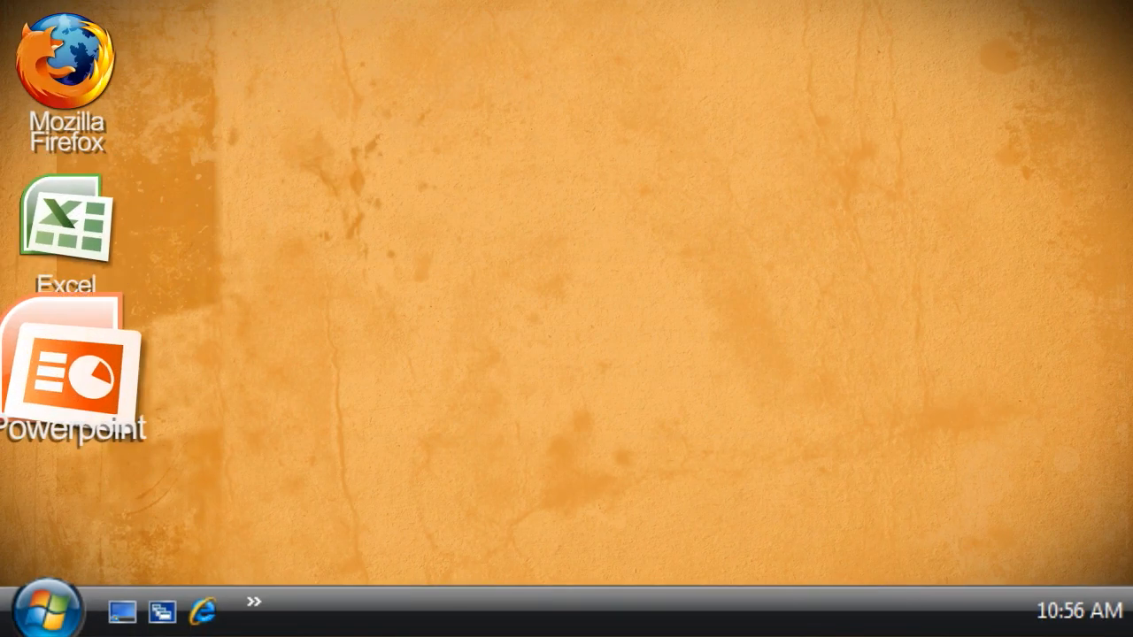
- Preview the Excel.xls video table locally in Excel, then close it again
double_click(64, 220)
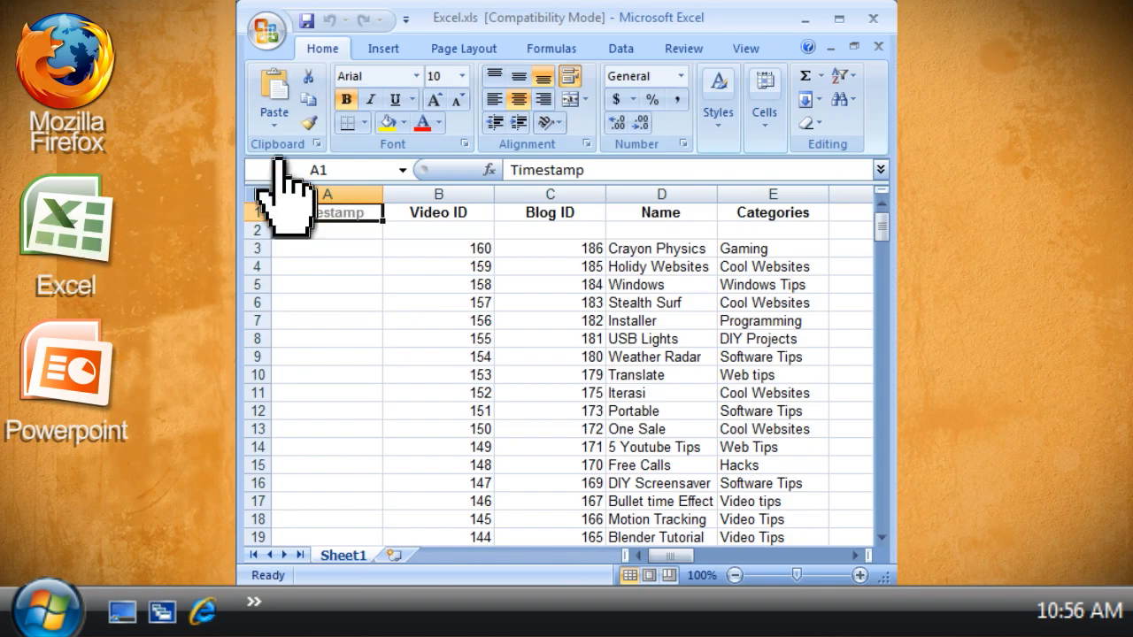
click(873, 18)
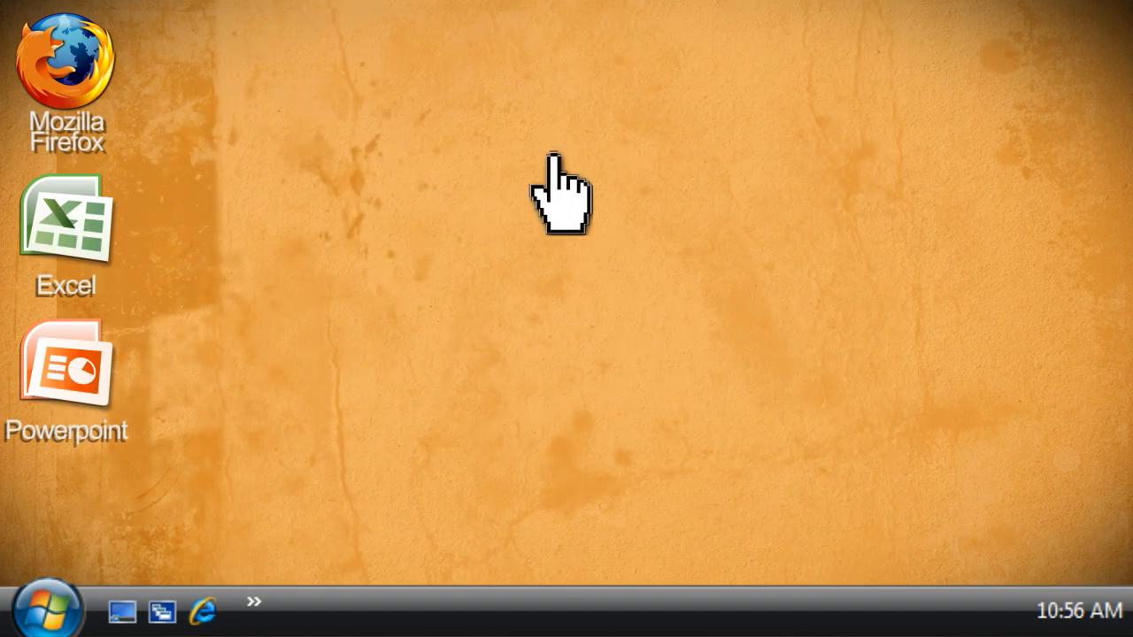
mouse_move(885, 56)
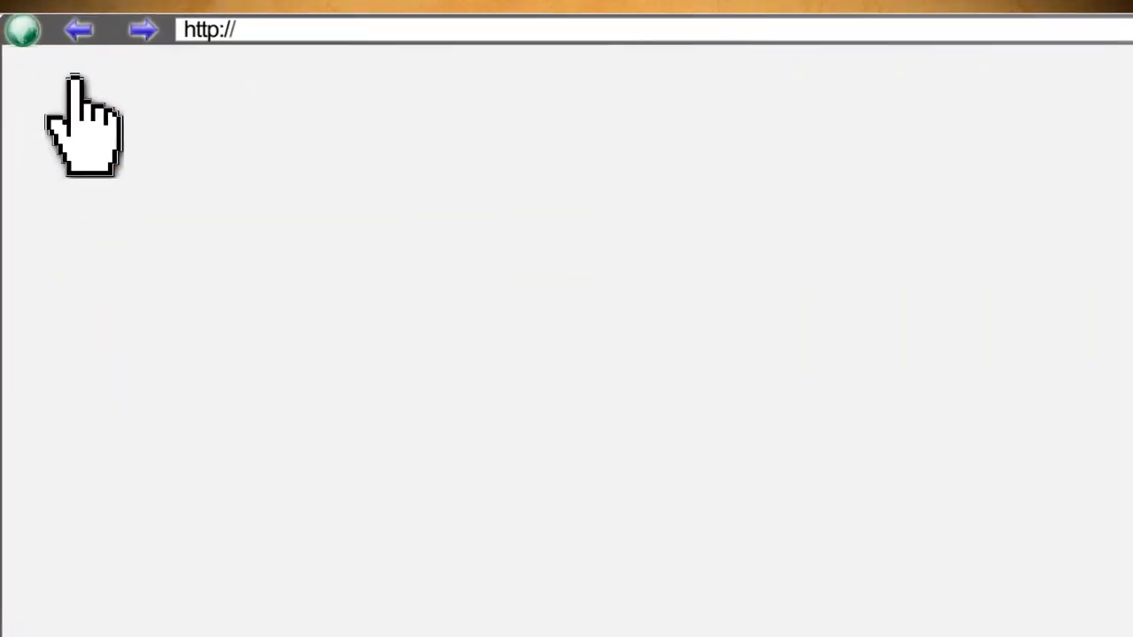
text(skydrive)
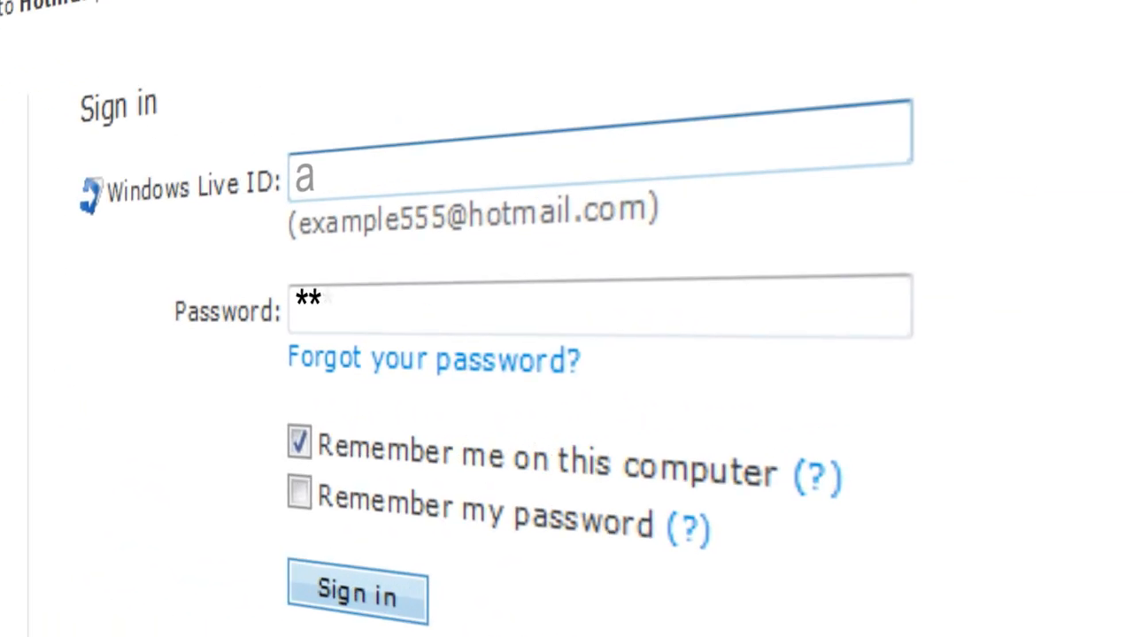
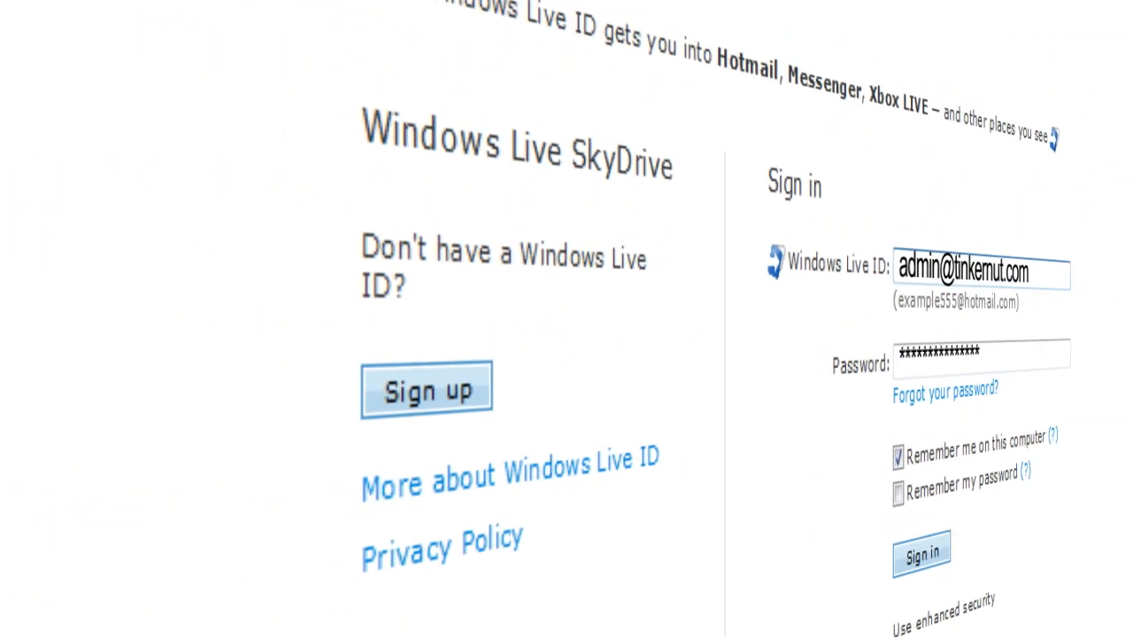
click(921, 553)
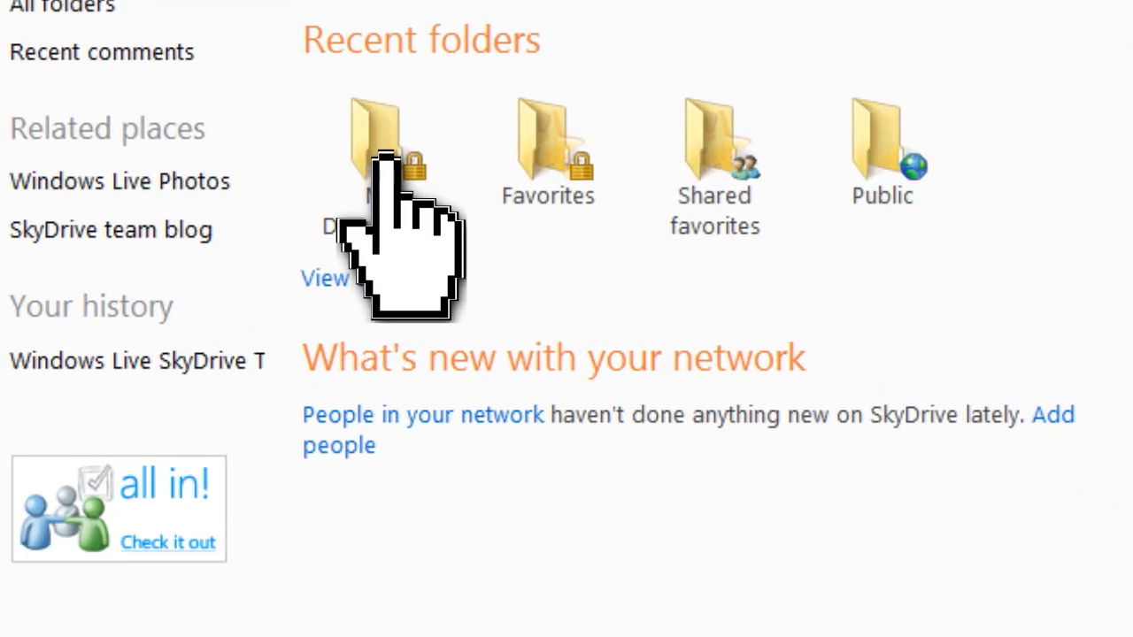
- Upload Excel.xls and Spreadsheet.ppt from the desktop into the My Documents folder
click(375, 150)
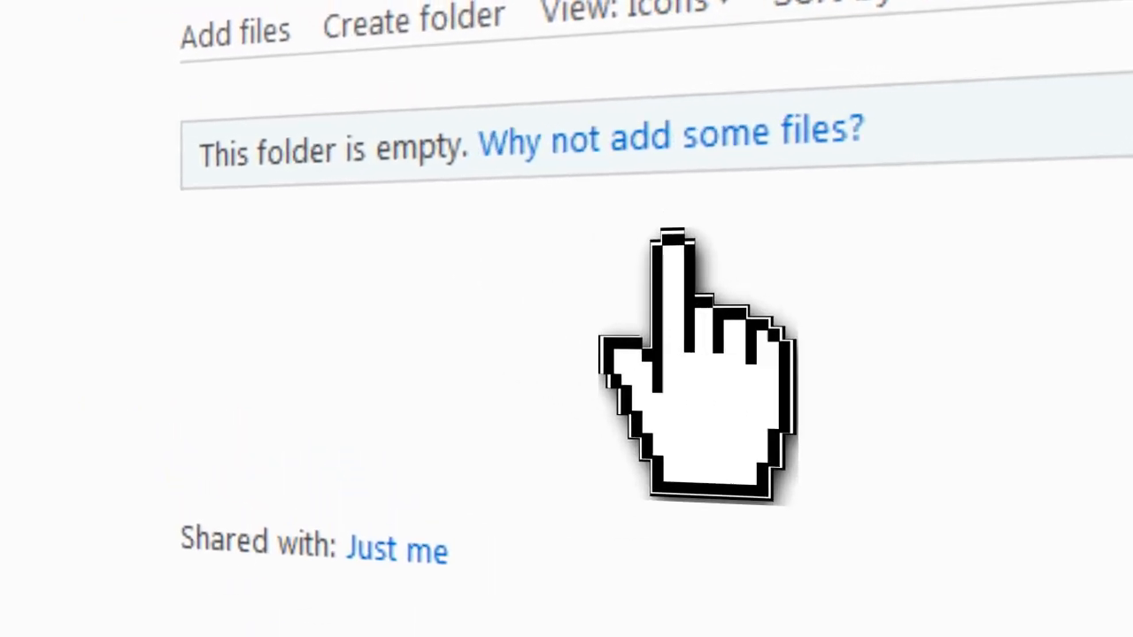
click(235, 32)
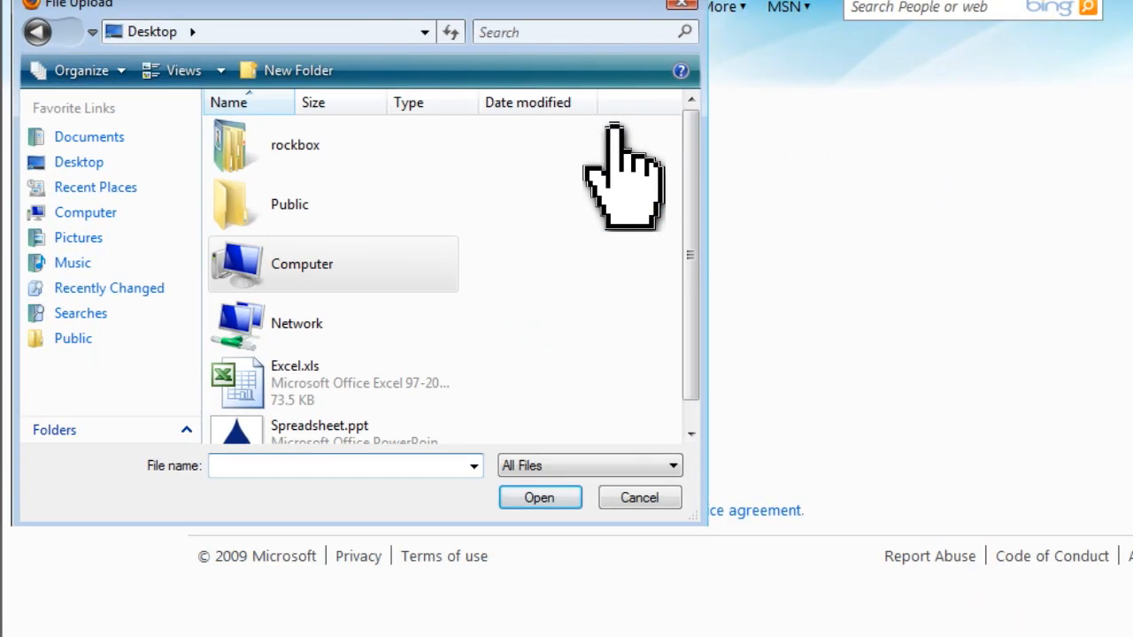
click(538, 497)
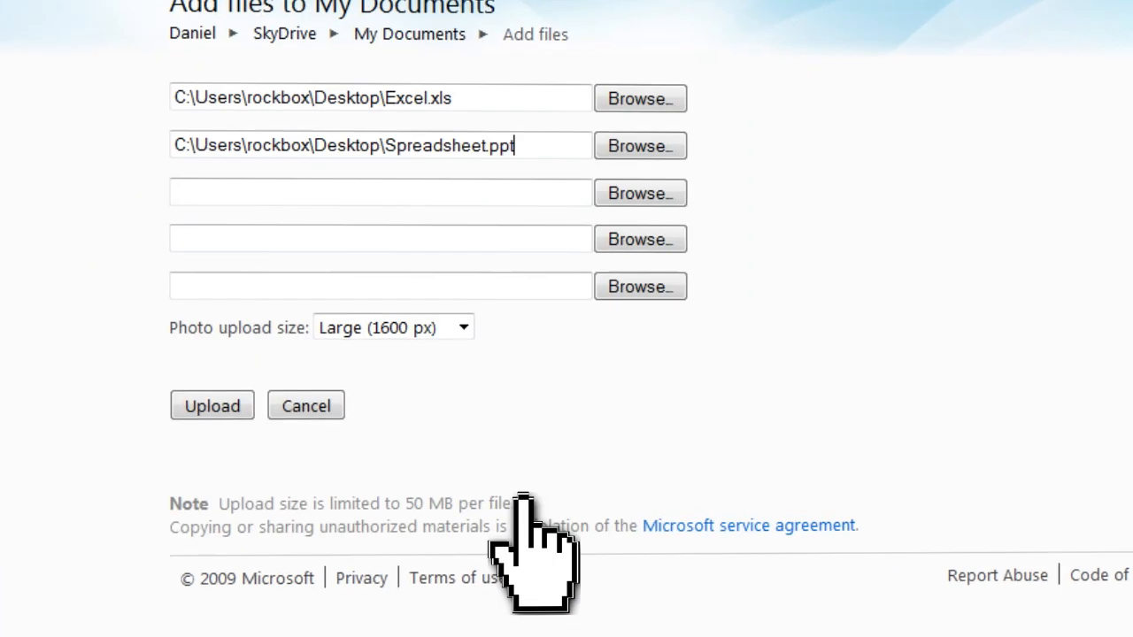
click(212, 405)
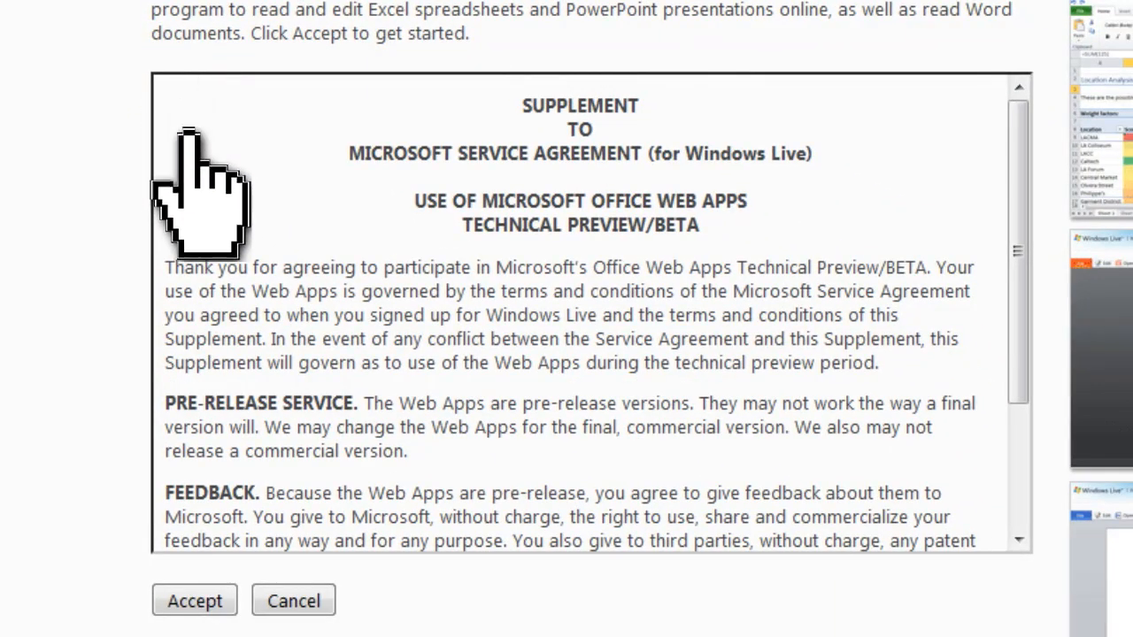
- Accept the Office Web Apps preview agreement and view the uploaded Excel.xls workbook
click(195, 602)
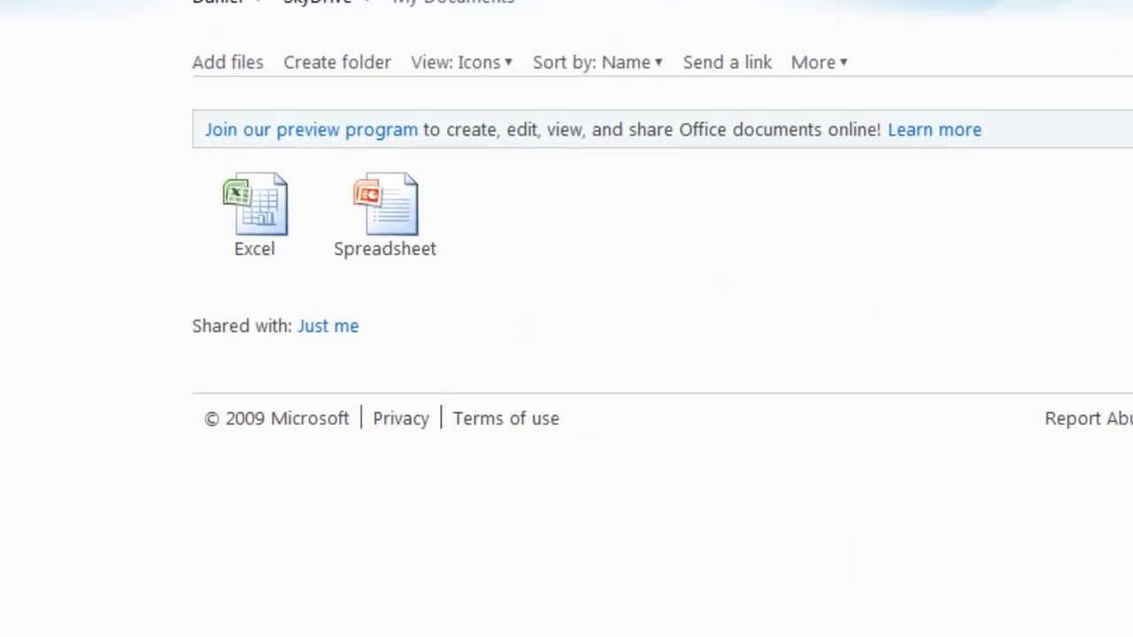
scroll(up, 3)
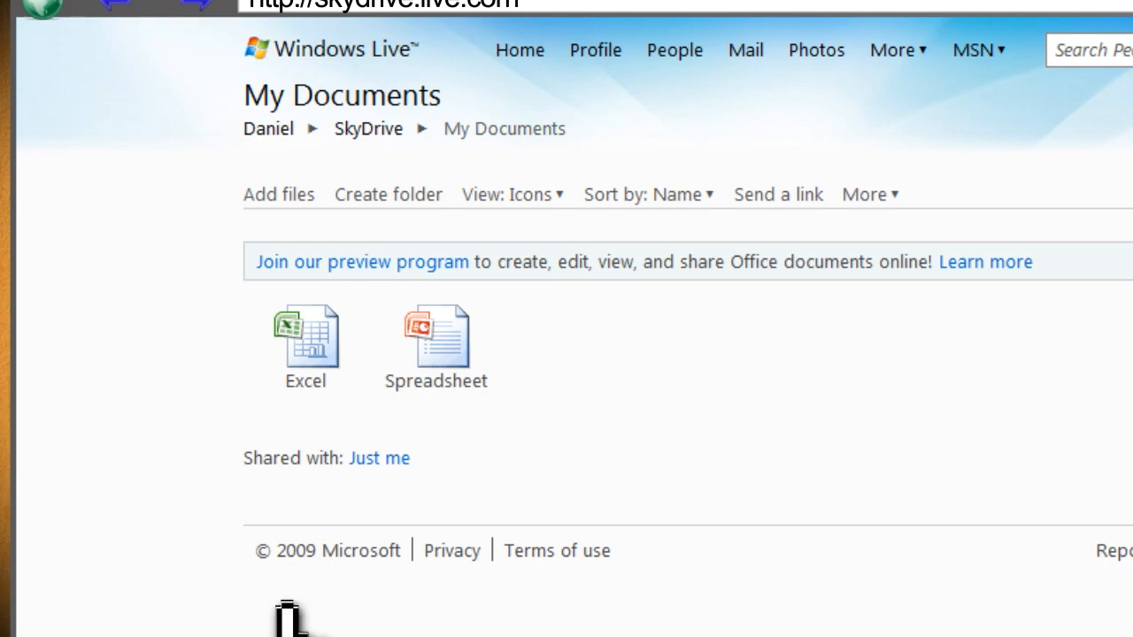
click(304, 340)
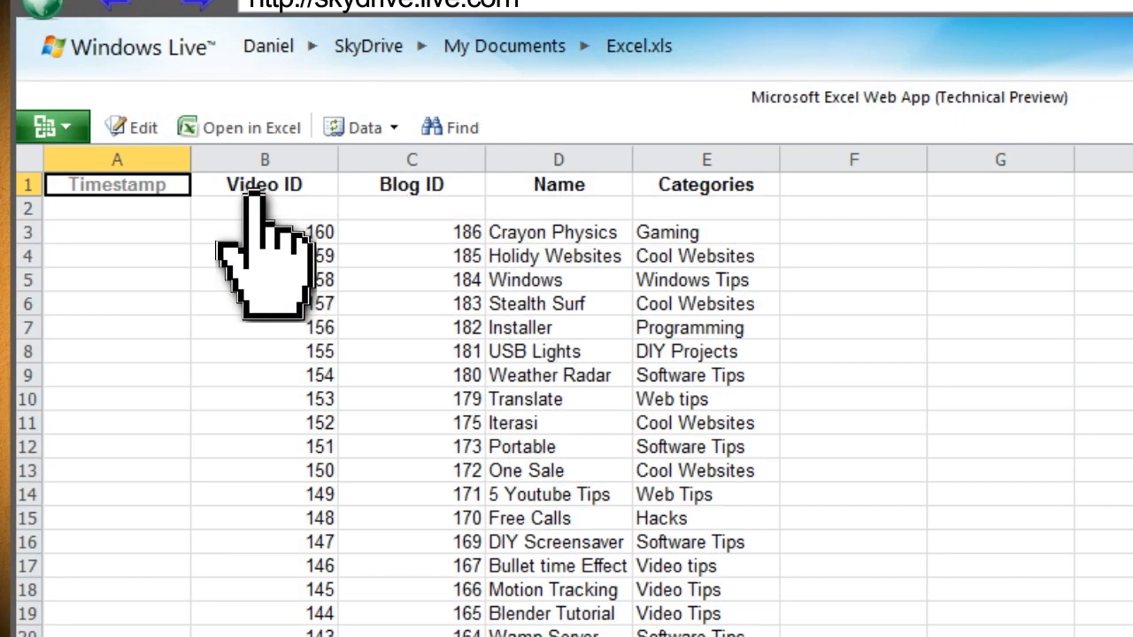
- After editing the XLS is refused, save a copy of the workbook as Excel.xlsx
click(131, 128)
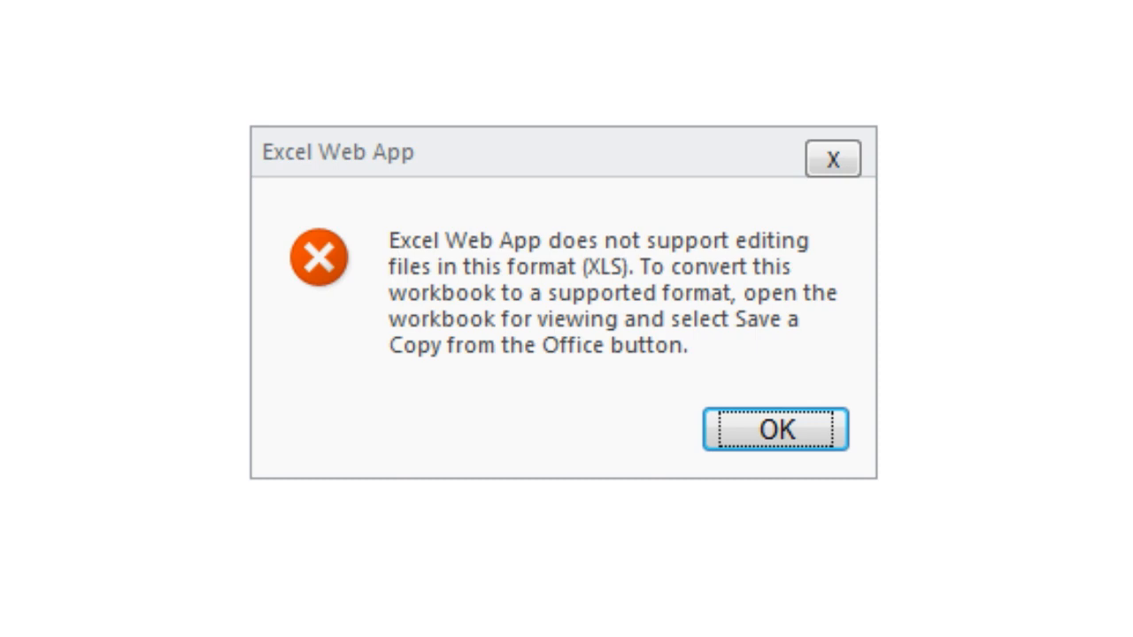
click(776, 430)
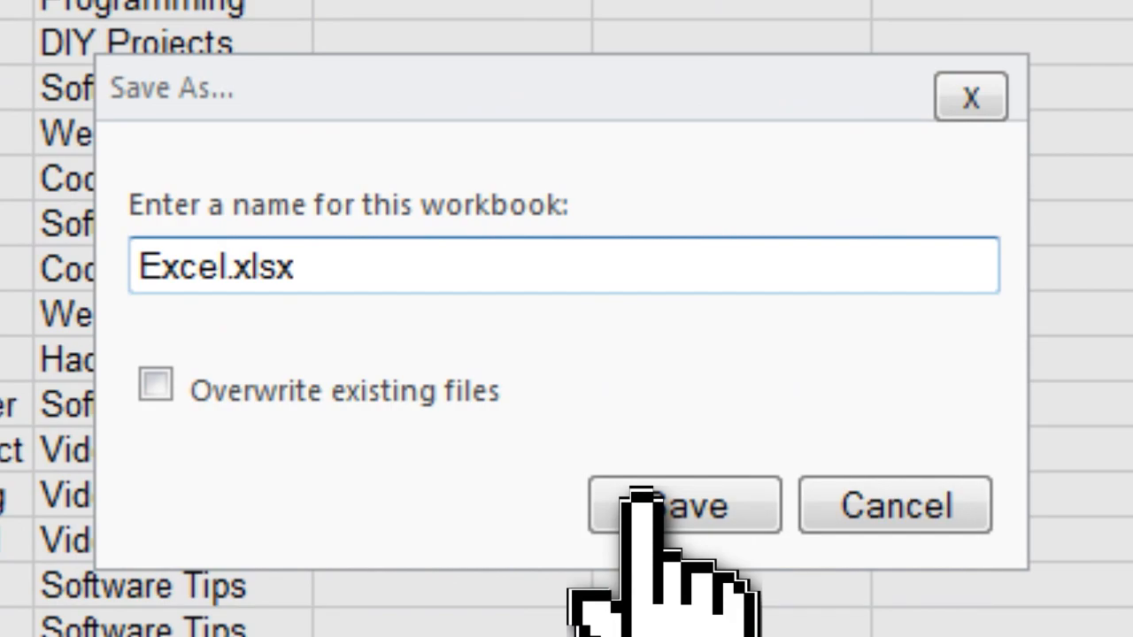
click(683, 504)
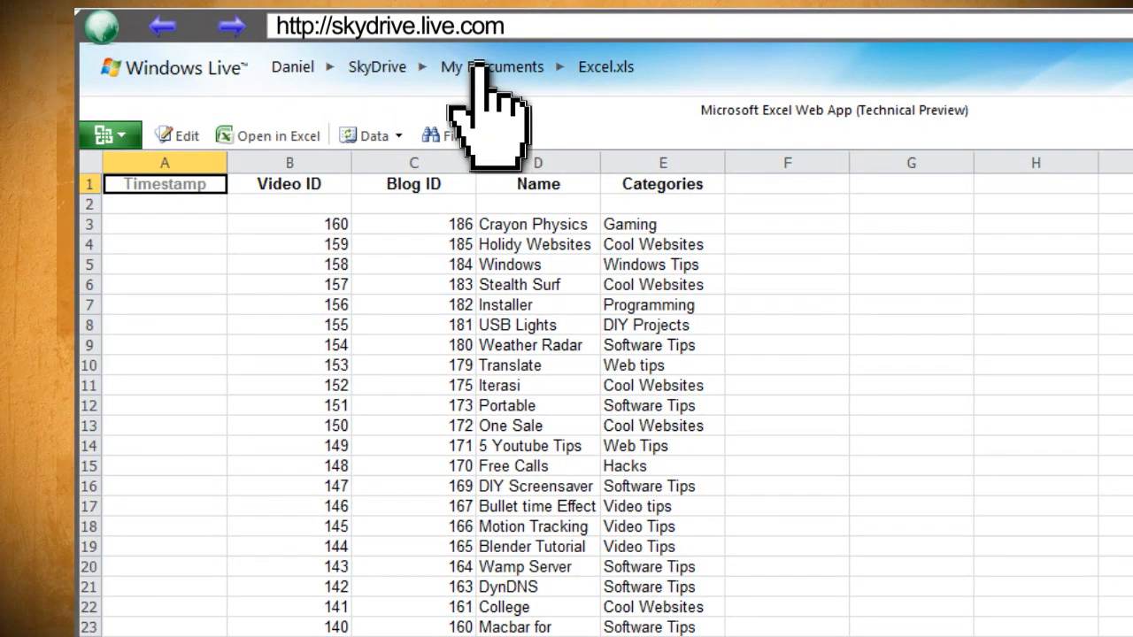
- Return to My Documents and start editing the new Excel.xlsx copy
click(492, 67)
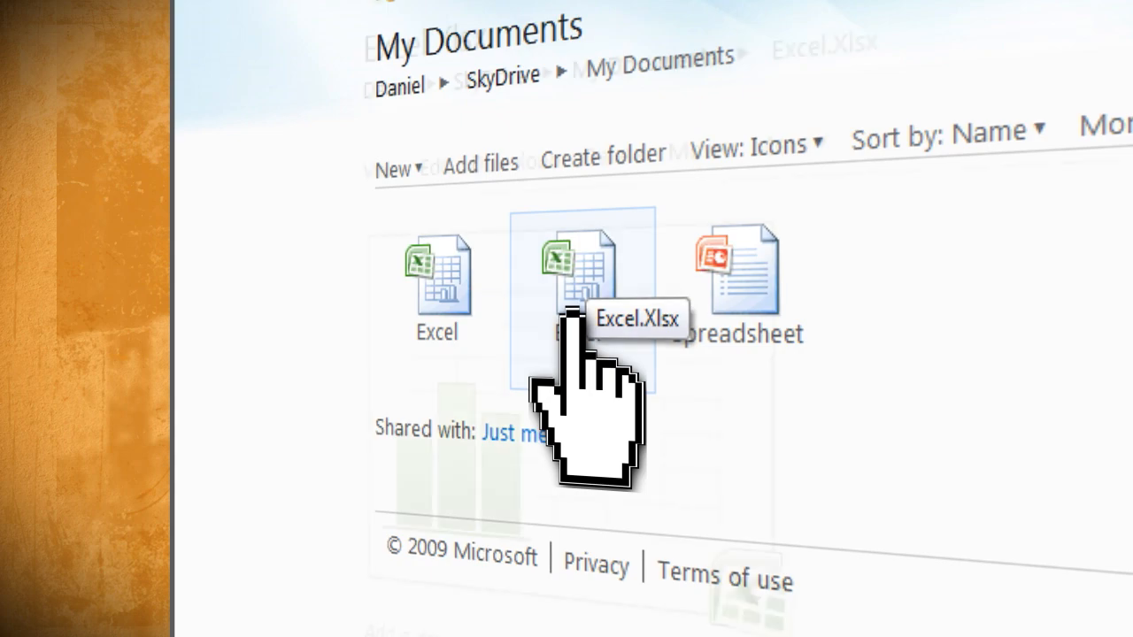
click(576, 275)
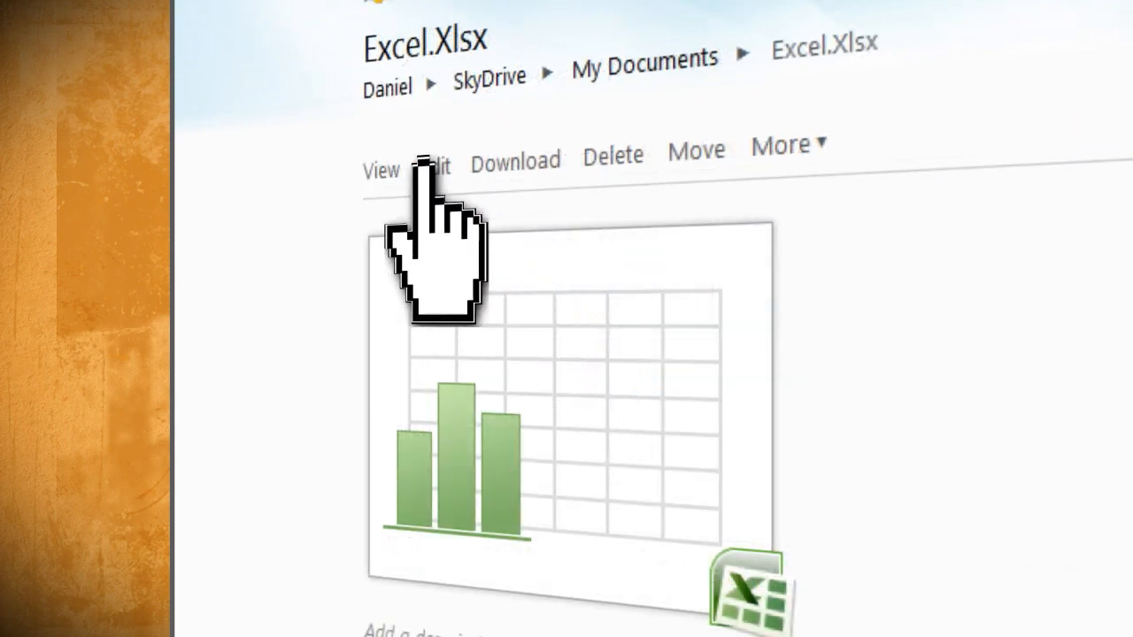
click(432, 163)
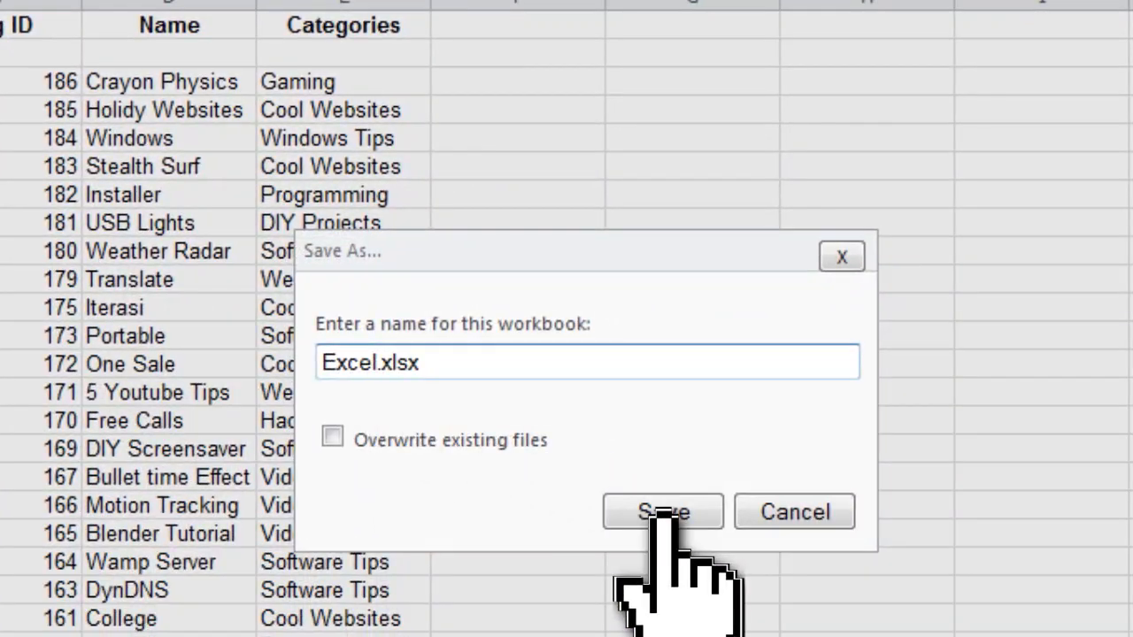
- Confirm the Save As with the name Excel.xlsx to return to the video table
click(662, 512)
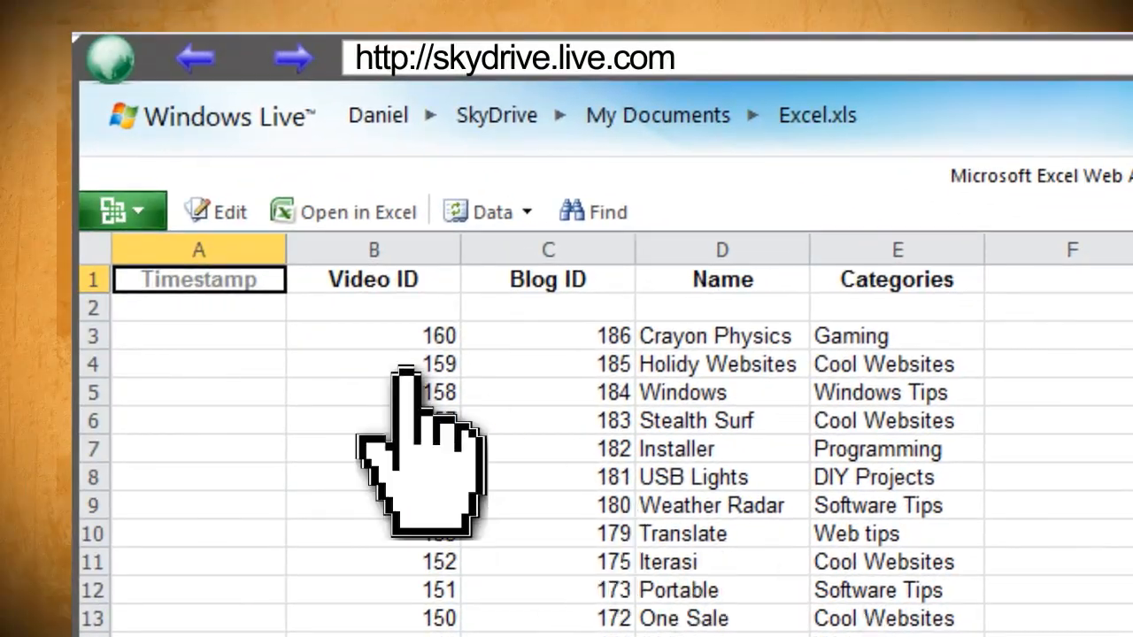